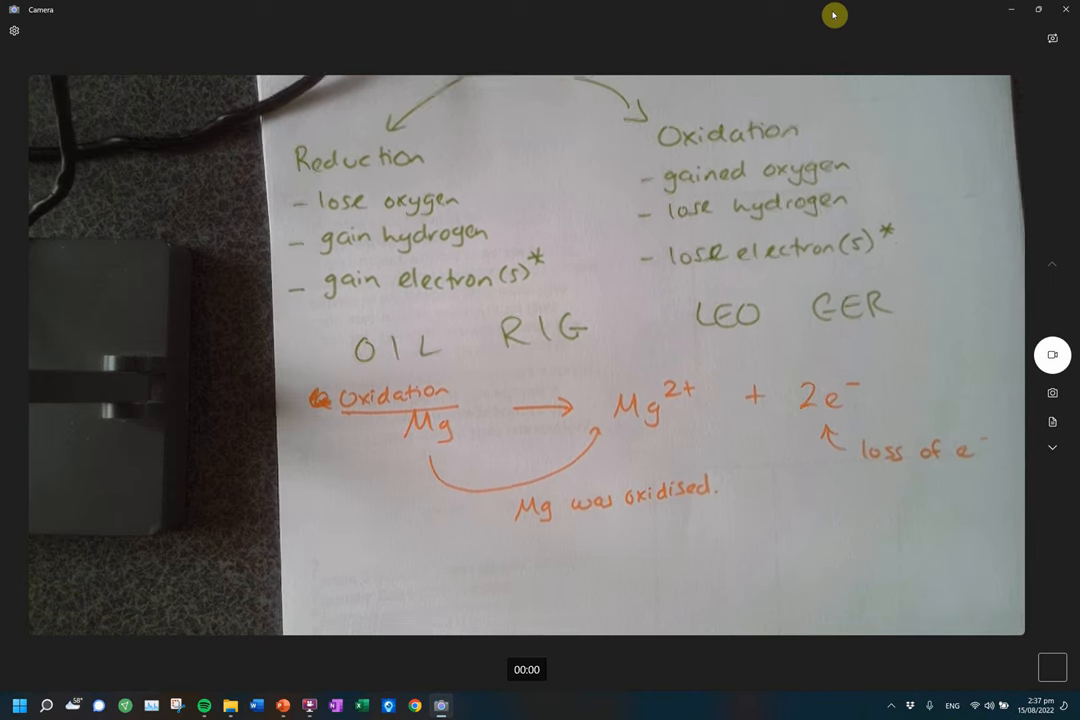
# Keep the Cl2 + 2e⁻ → 2Cl⁻ reduction notes, labelled oxidant and reductant, in the live camera preview.
pyautogui.scroll(-3)
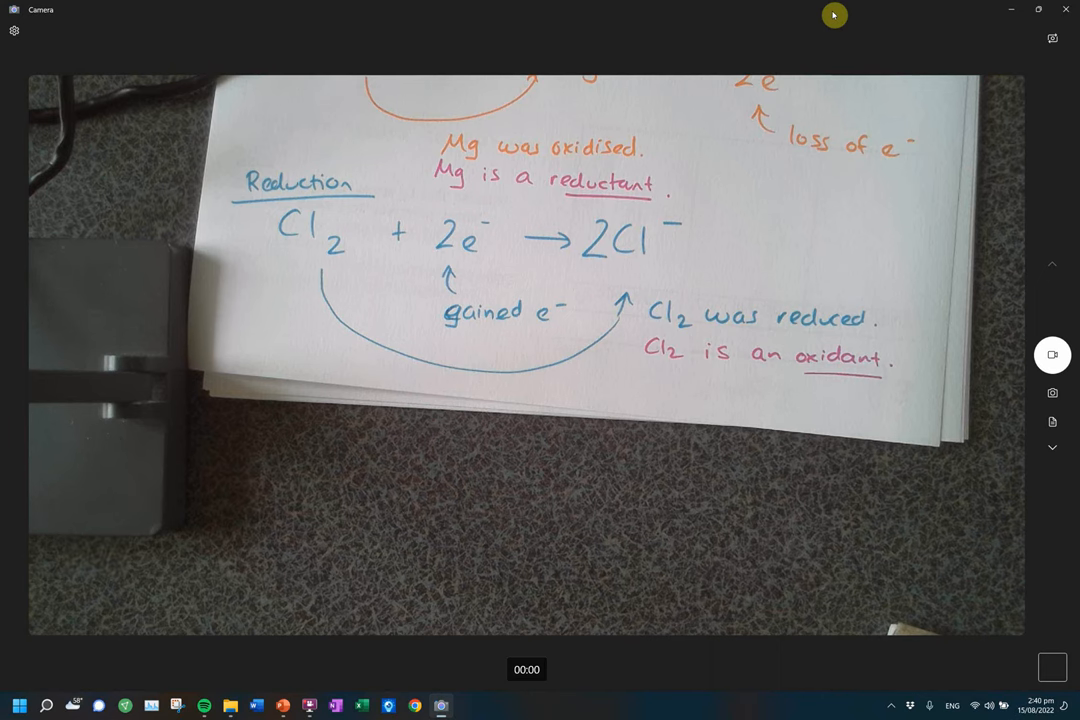
pyautogui.moveTo(728, 8)
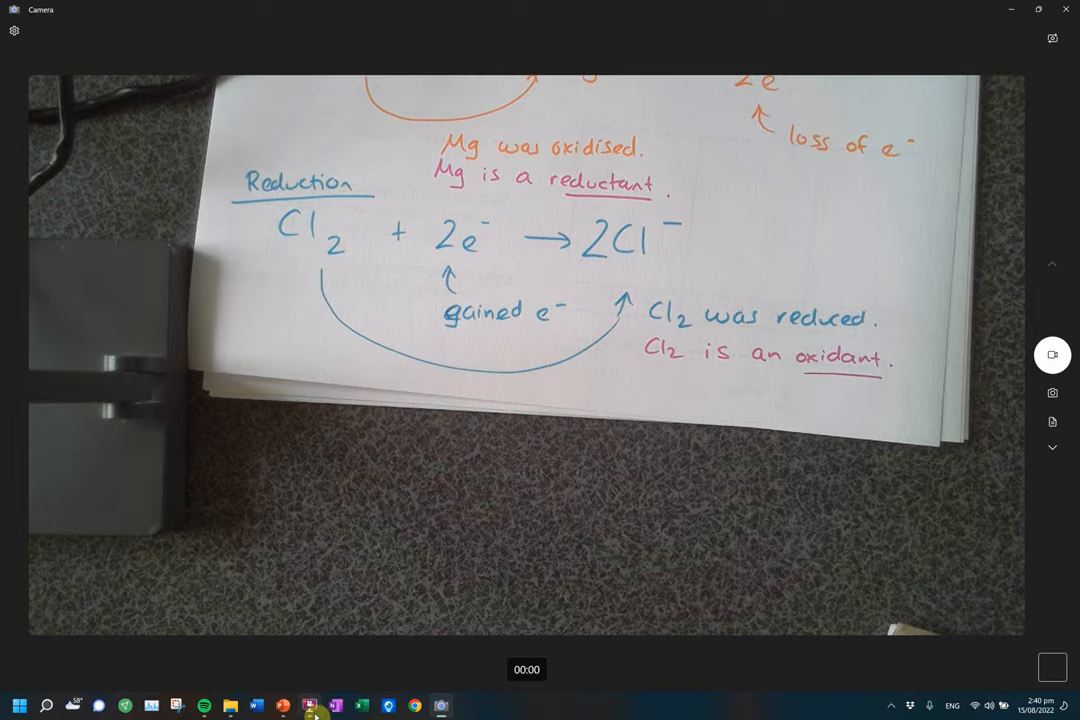
pyautogui.click(310, 706)
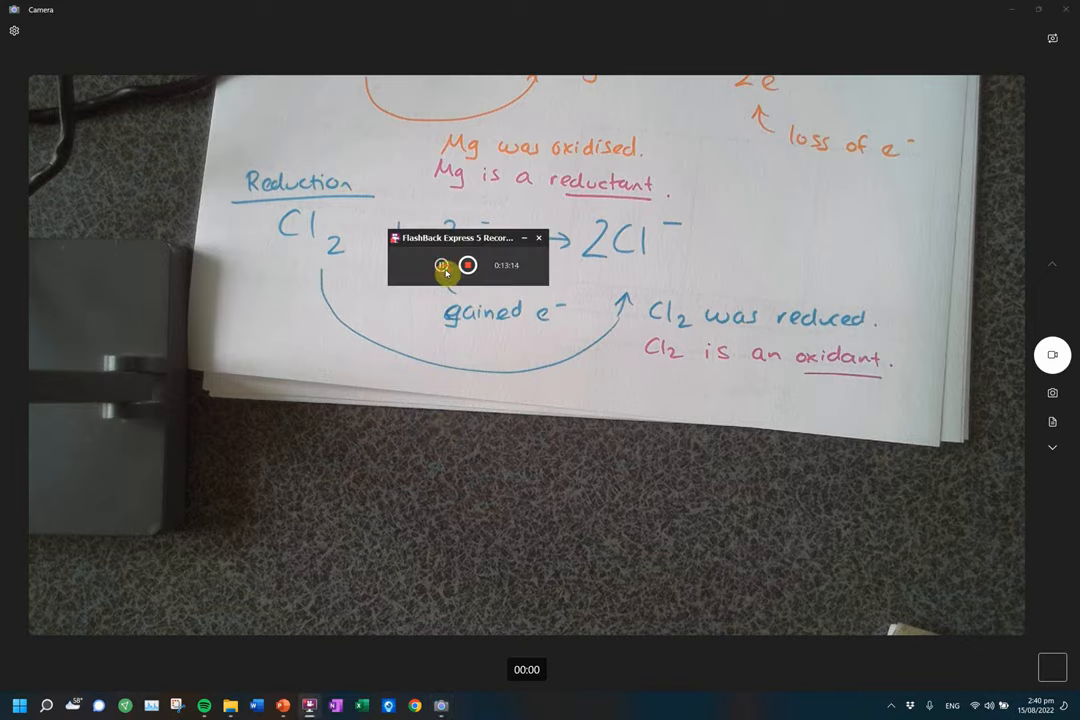